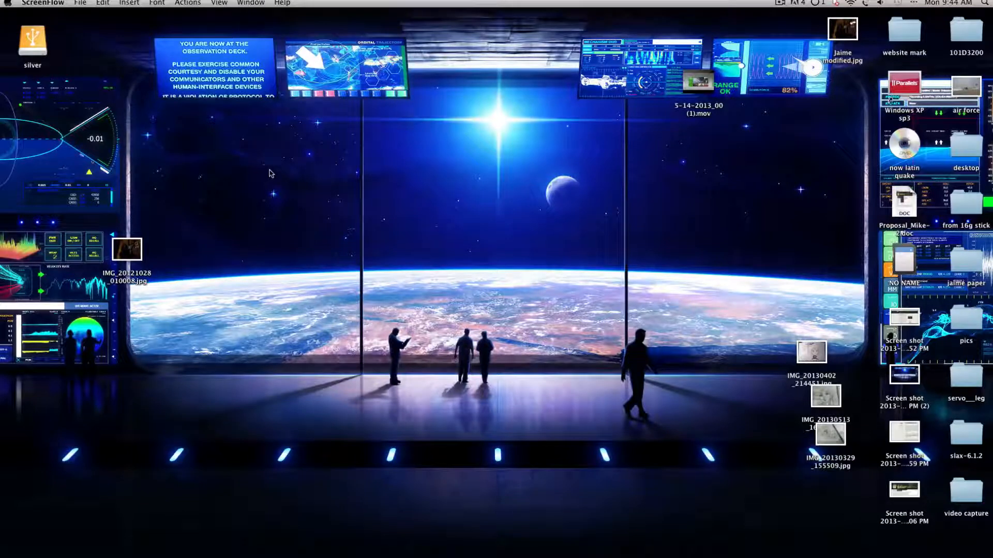
{"action": "mouse_move", "coordinate": [508, 533]}
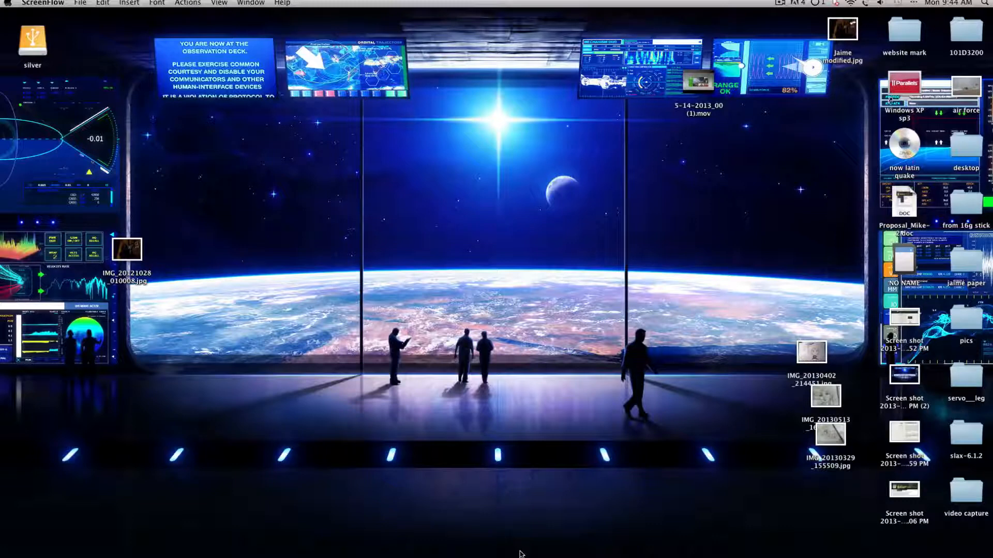
{"action": "mouse_move", "coordinate": [454, 542]}
{"action": "type", "text": "hidemys"}
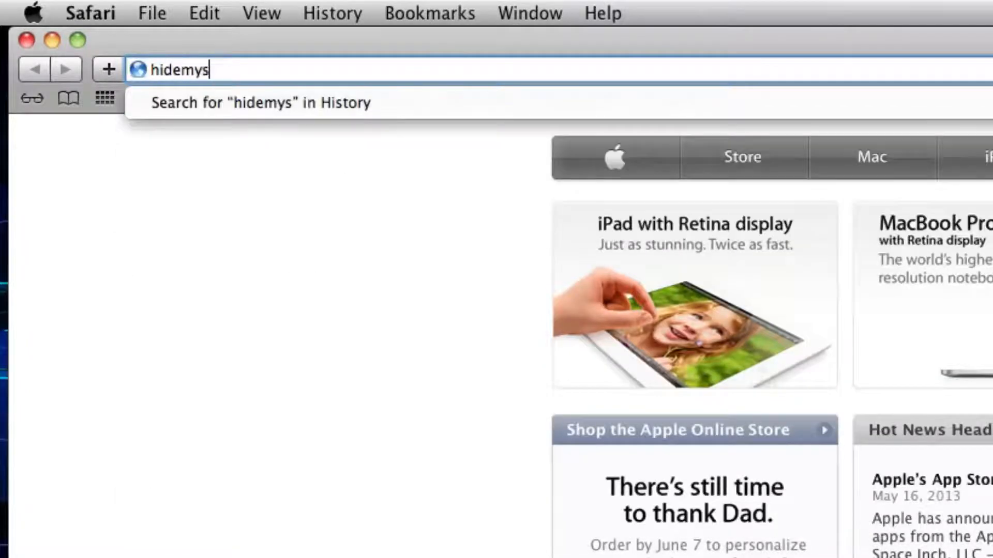
Step: Load hidemyass.com in Safari's address bar
{"action": "key", "text": "Return"}
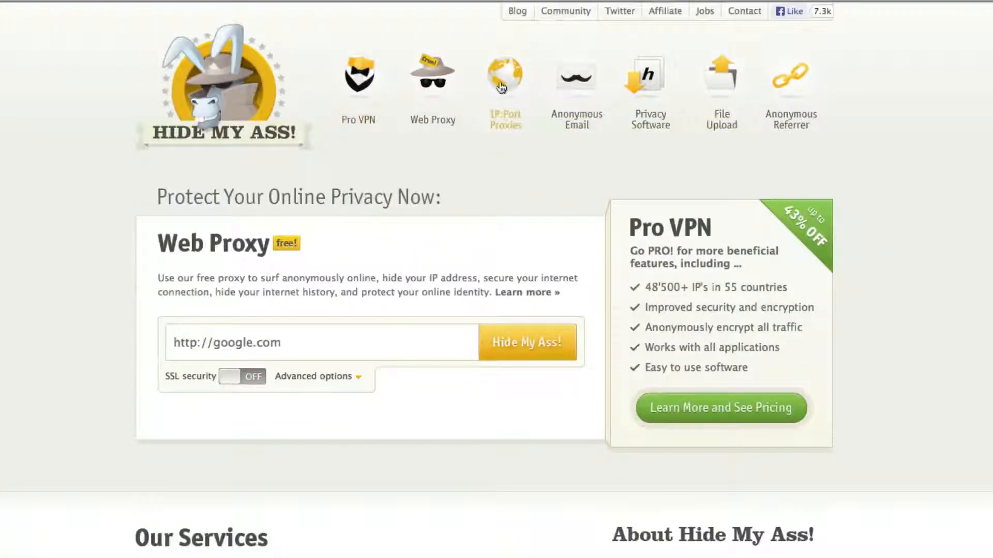
Step: From the IP:Port proxy list, copy the Chinese proxy IP 222.218.152.92 (port 8888)
{"action": "left_click", "coordinate": [504, 79]}
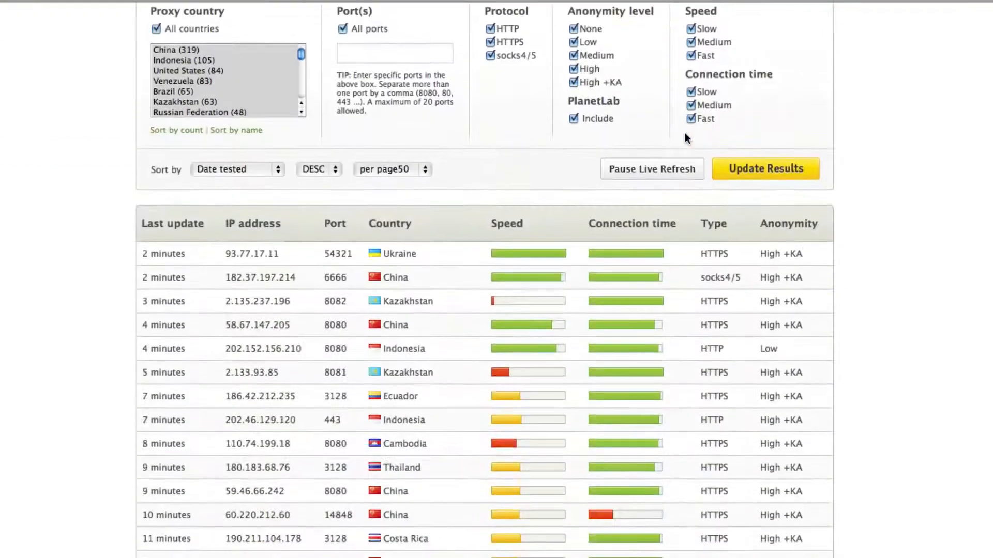
{"action": "scroll", "scroll_direction": "down", "scroll_amount": 3}
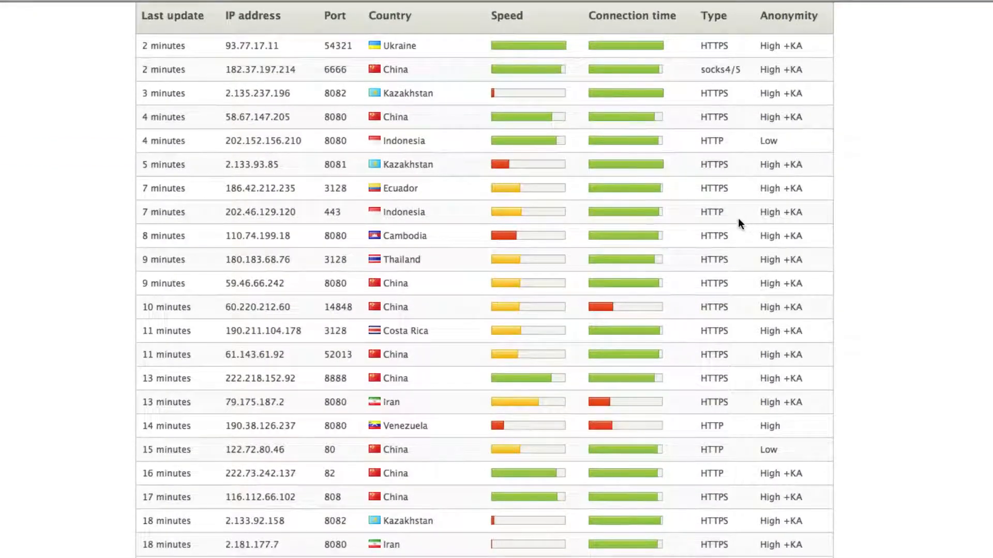
{"action": "scroll", "scroll_direction": "down", "scroll_amount": 3}
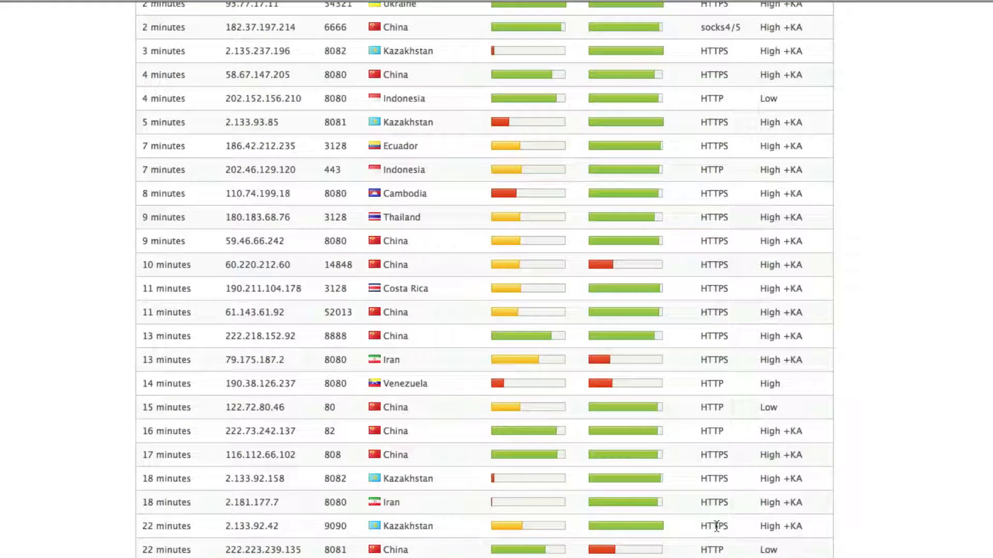
{"action": "scroll", "scroll_direction": "up", "scroll_amount": 3}
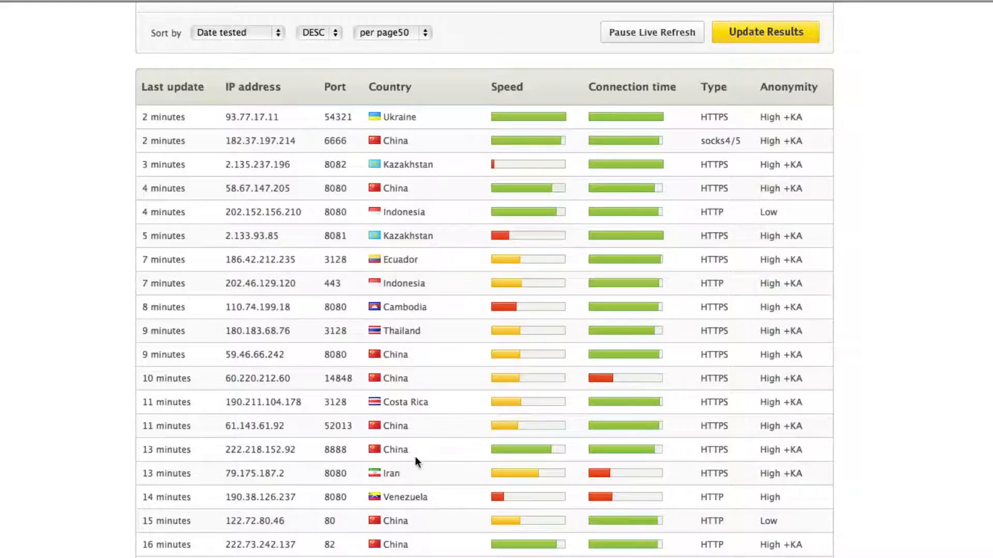
{"action": "double_click", "coordinate": [258, 450]}
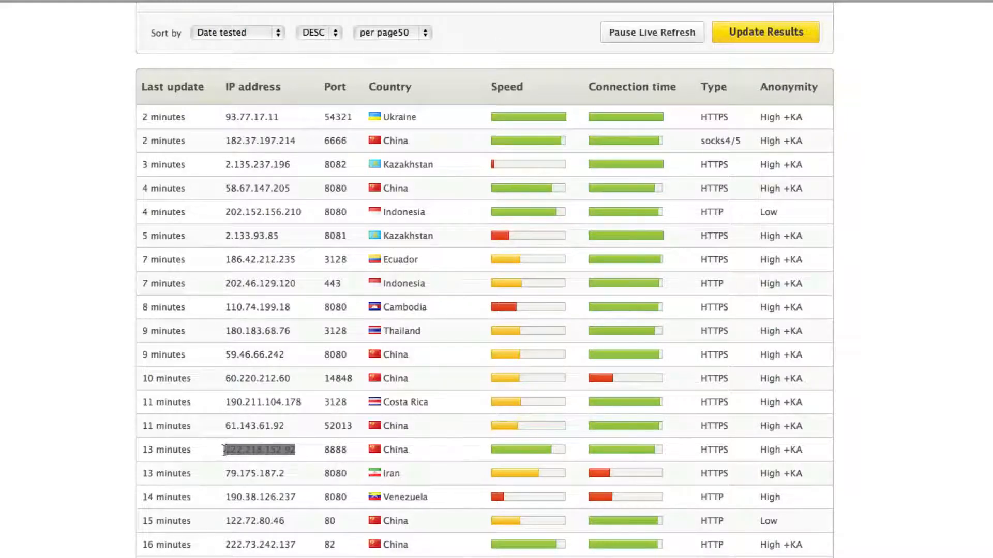
{"action": "right_click", "coordinate": [256, 449]}
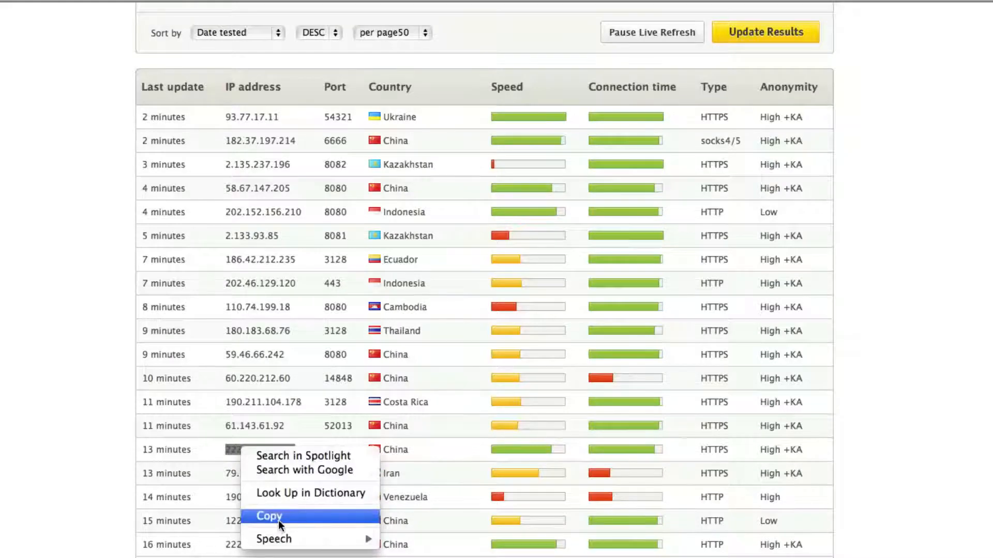
{"action": "left_click", "coordinate": [269, 516]}
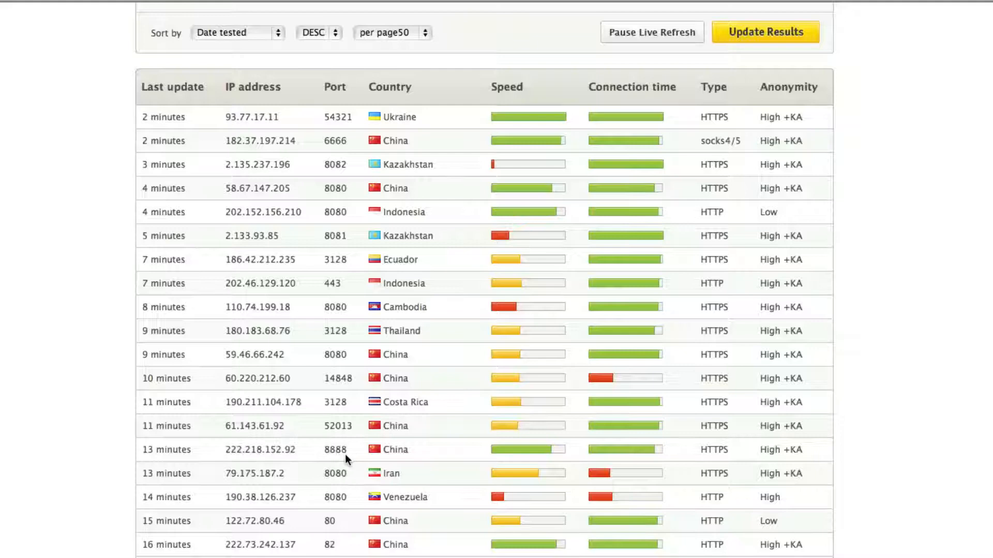
{"action": "scroll", "scroll_direction": "down", "scroll_amount": 3}
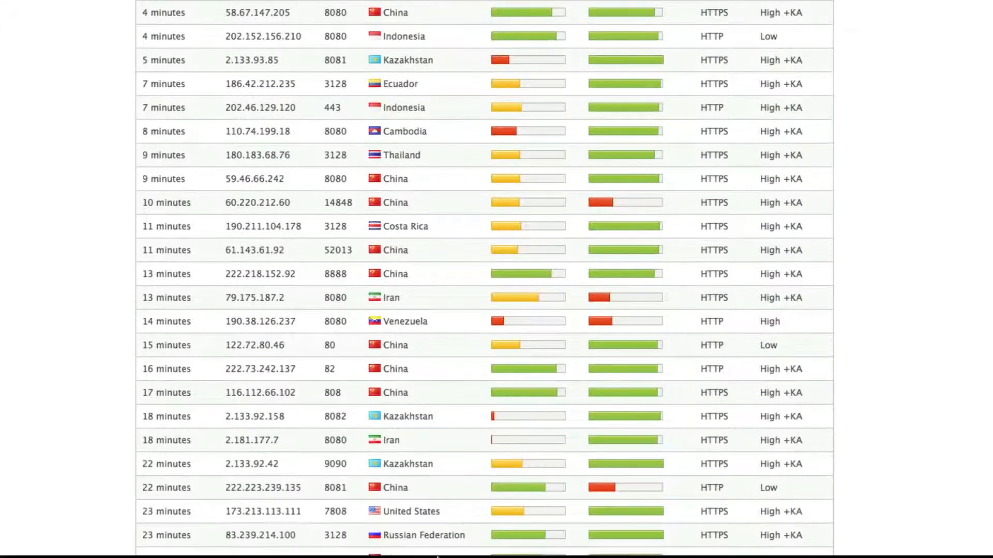
{"action": "mouse_move", "coordinate": [764, 541]}
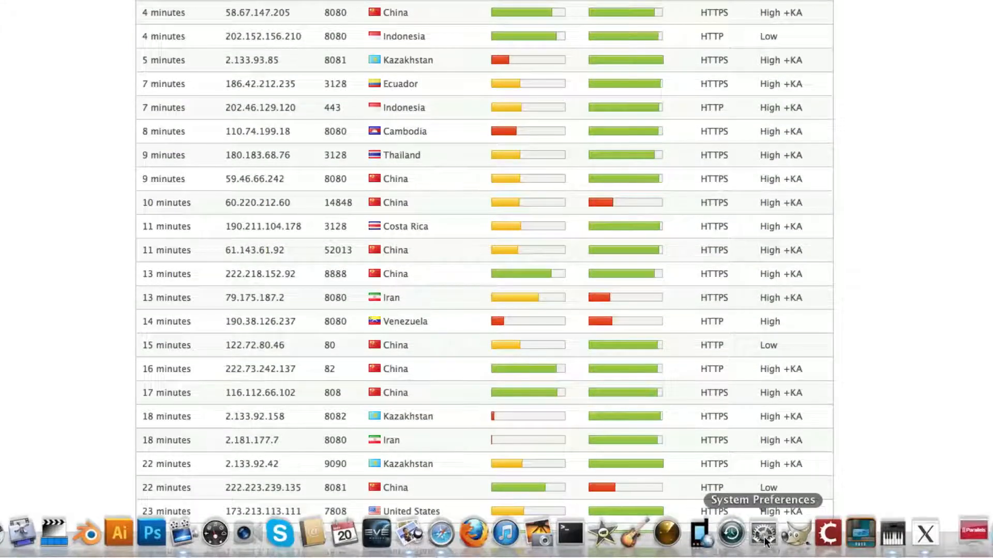
Step: Open Network preferences, select AirPort, and bring up its Advanced settings
{"action": "left_click", "coordinate": [763, 535]}
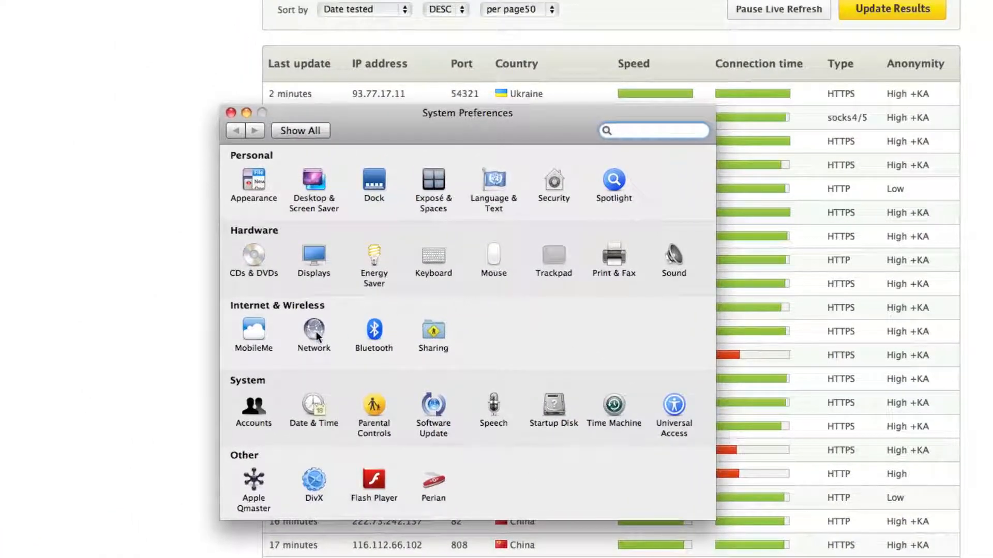
{"action": "left_click", "coordinate": [313, 330]}
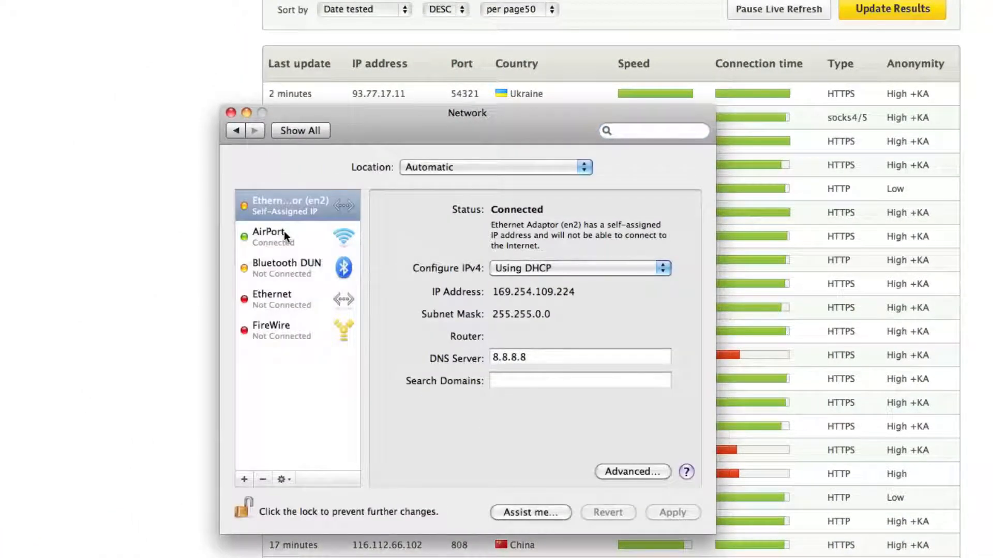
{"action": "left_click", "coordinate": [269, 236]}
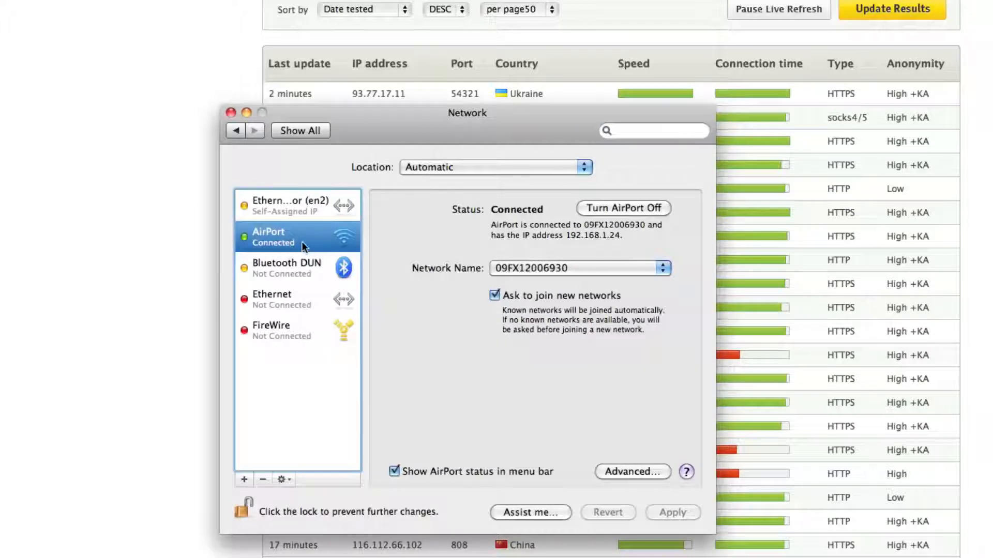
{"action": "mouse_move", "coordinate": [643, 517]}
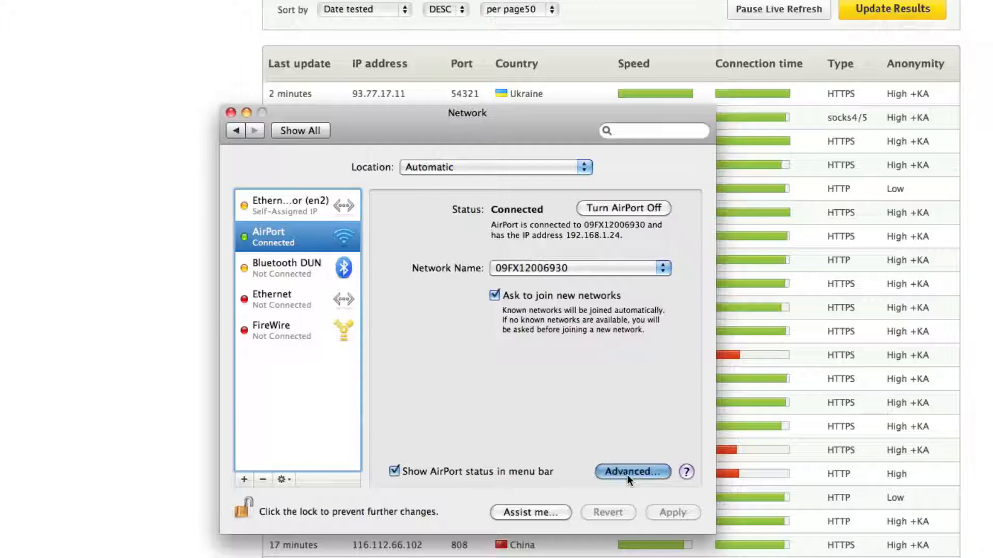
{"action": "left_click", "coordinate": [631, 472]}
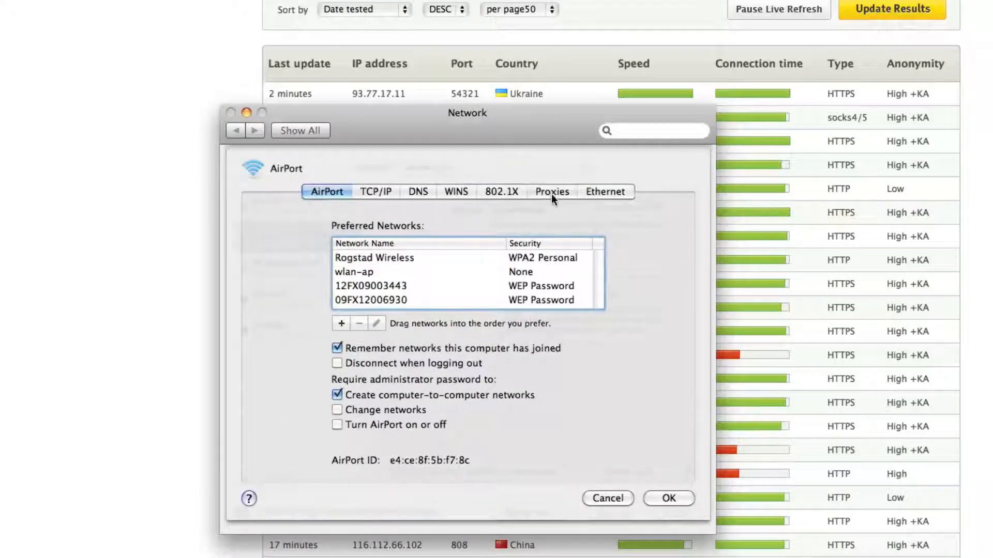
Step: Enable the HTTP web proxy at 222.218.152.92 port 8888, apply, and close
{"action": "left_click", "coordinate": [551, 192]}
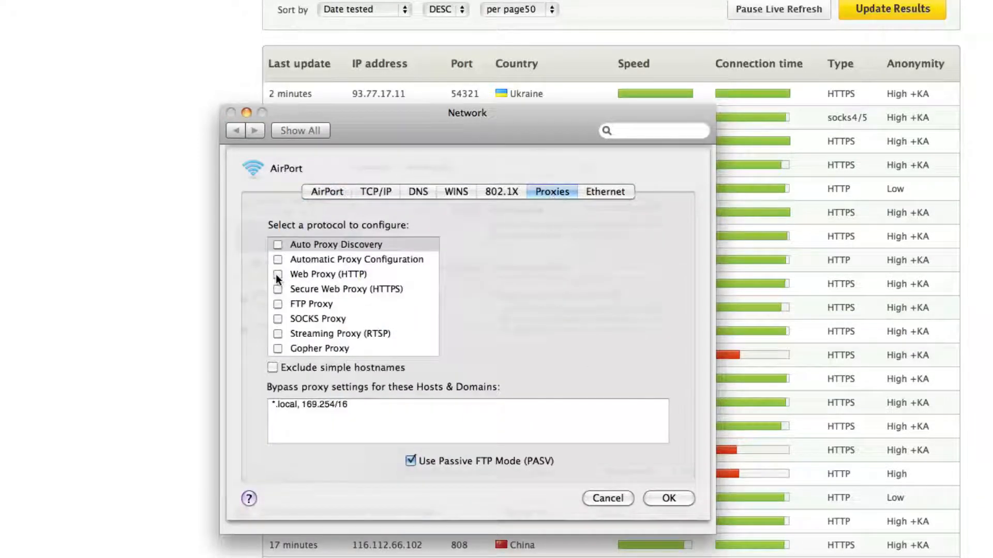
{"action": "left_click", "coordinate": [278, 274]}
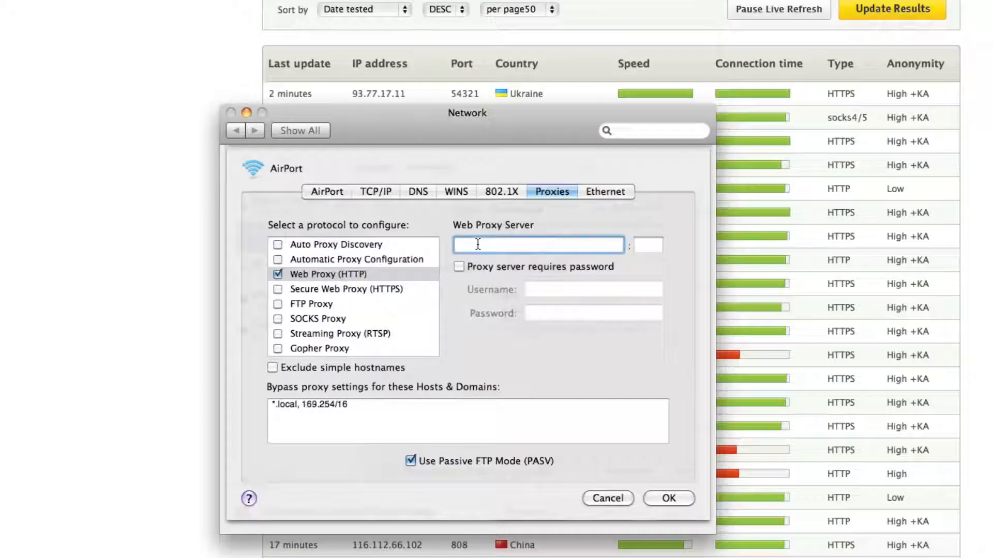
{"action": "right_click", "coordinate": [538, 245]}
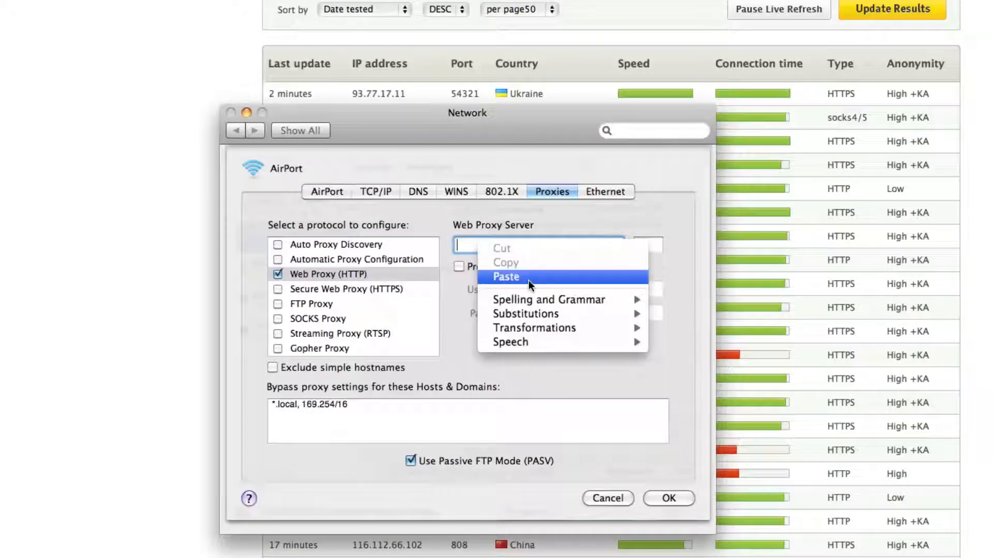
{"action": "left_click", "coordinate": [505, 276]}
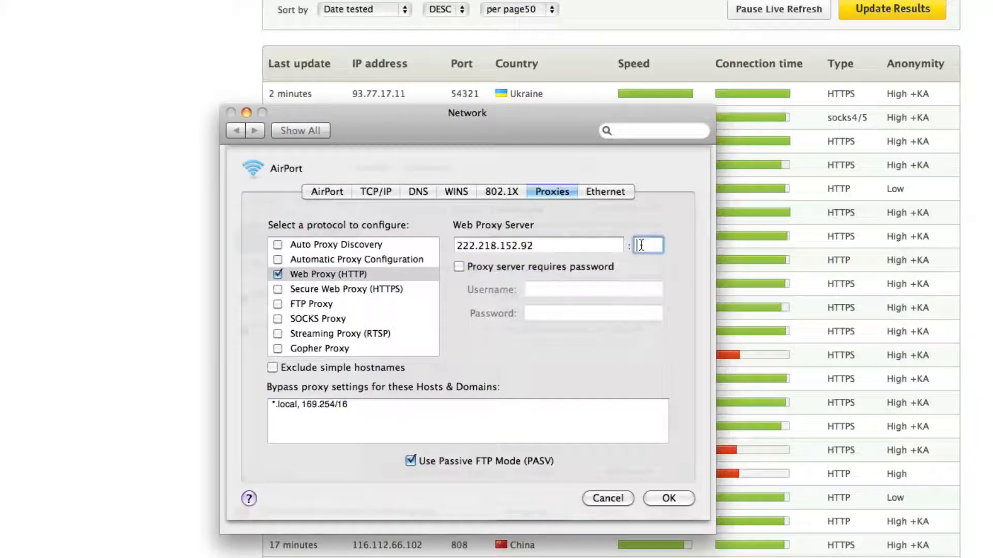
{"action": "type", "text": "8888"}
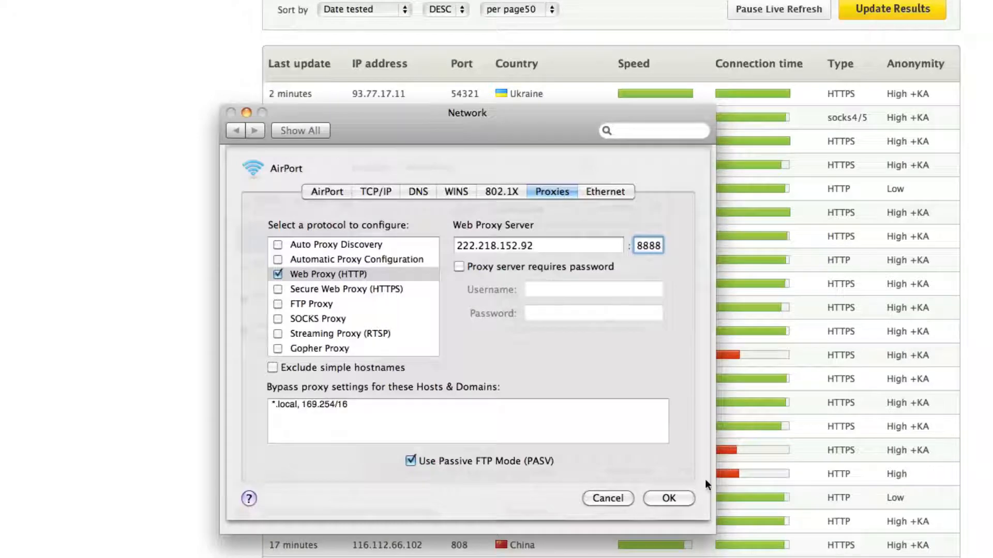
{"action": "left_click", "coordinate": [668, 498]}
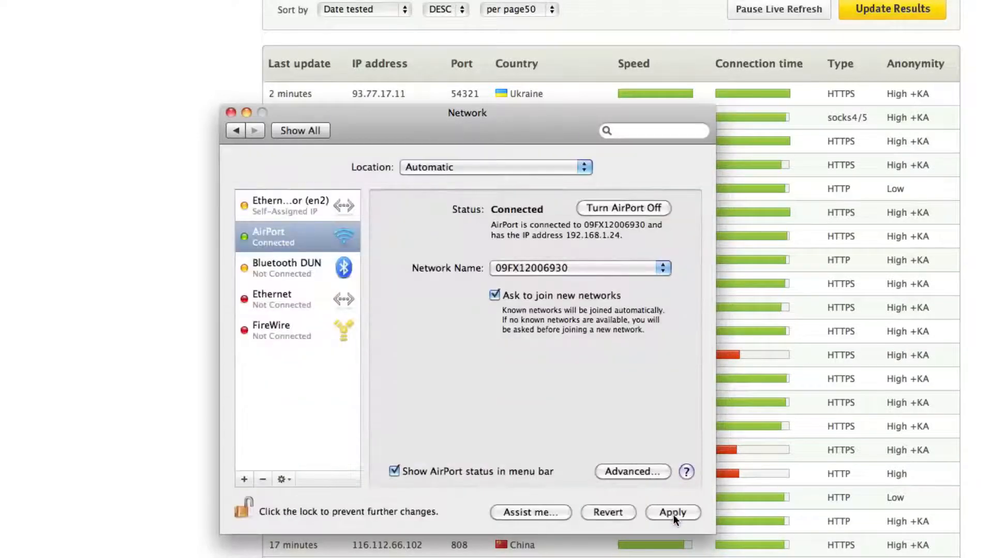
{"action": "left_click", "coordinate": [672, 513]}
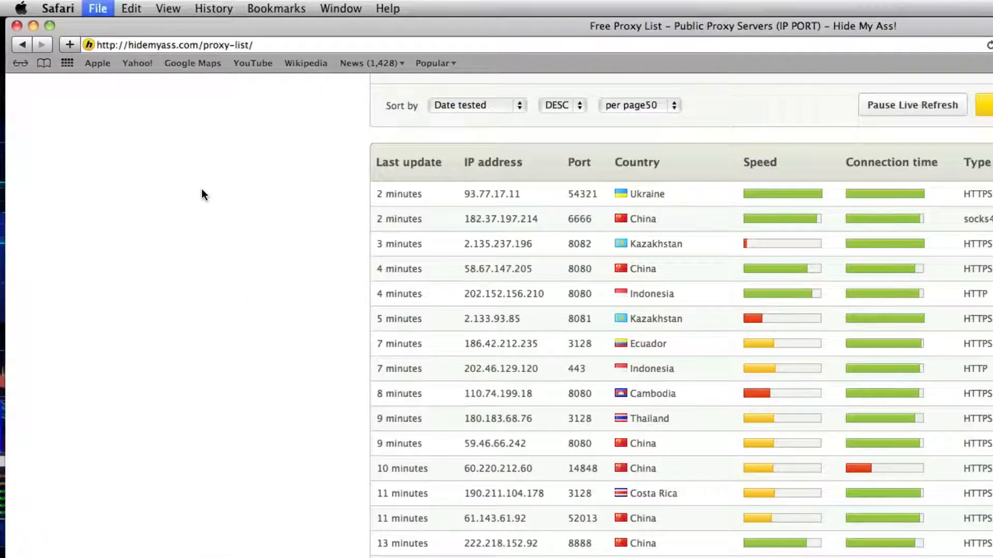
Step: Open whereisip.net in a new Safari tab via the Top Hit suggestion
{"action": "left_click", "coordinate": [69, 45]}
{"action": "type", "text": "where"}
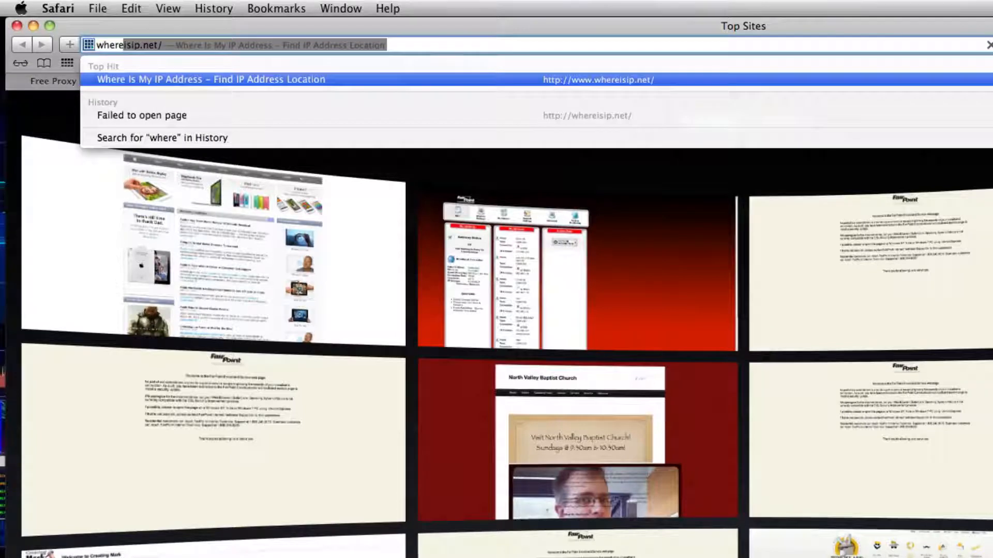
{"action": "left_click", "coordinate": [209, 79]}
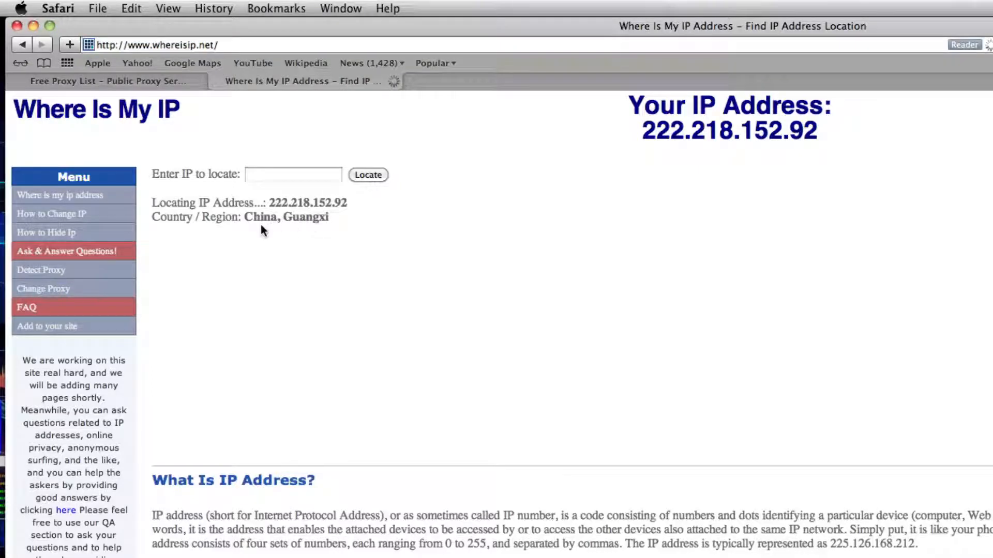
{"action": "mouse_move", "coordinate": [380, 369]}
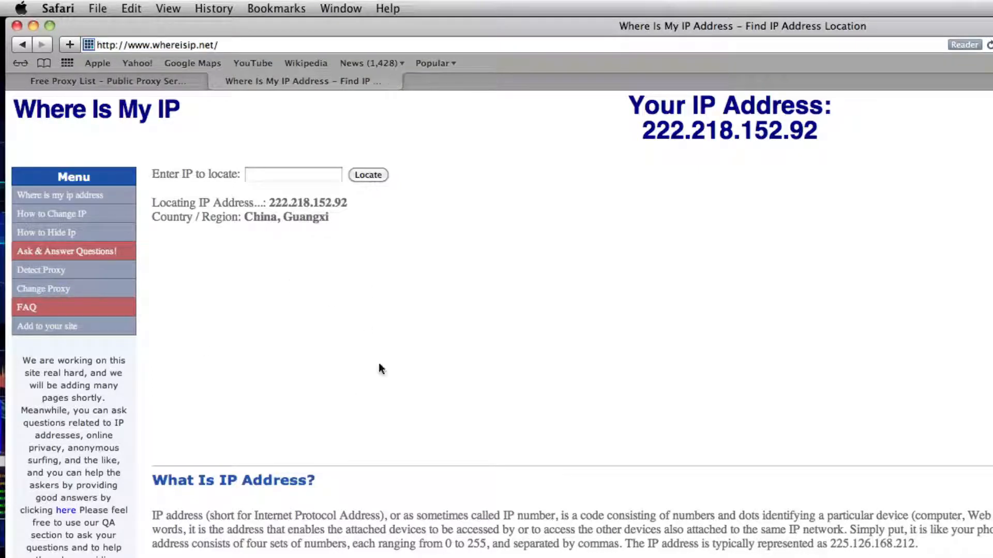
{"action": "mouse_move", "coordinate": [316, 375]}
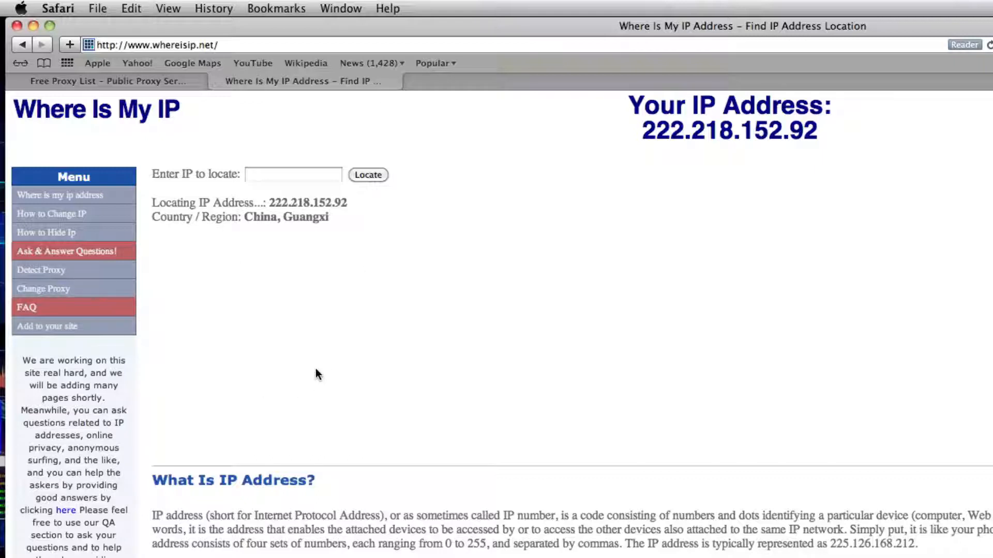
{"action": "mouse_move", "coordinate": [322, 363]}
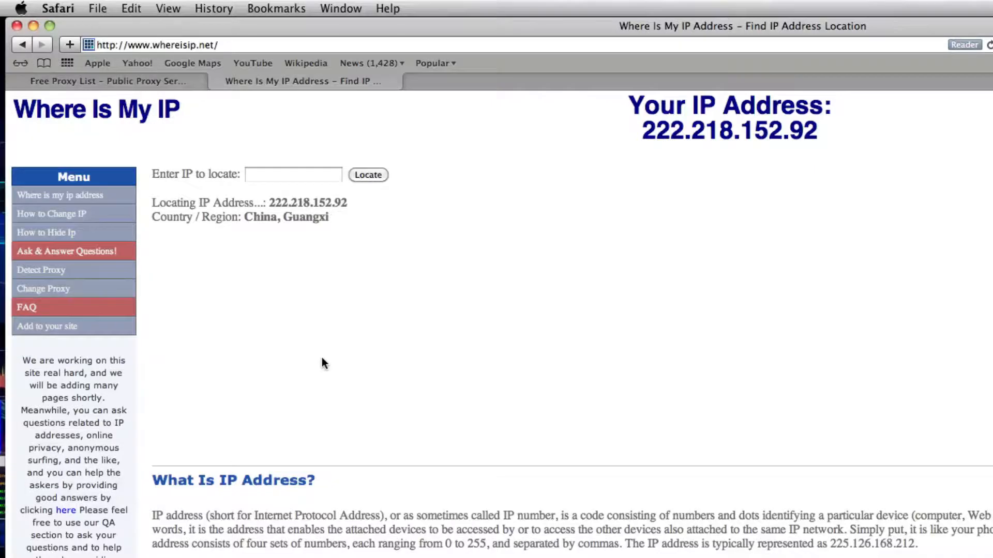
{"action": "scroll", "scroll_direction": "down", "scroll_amount": 3}
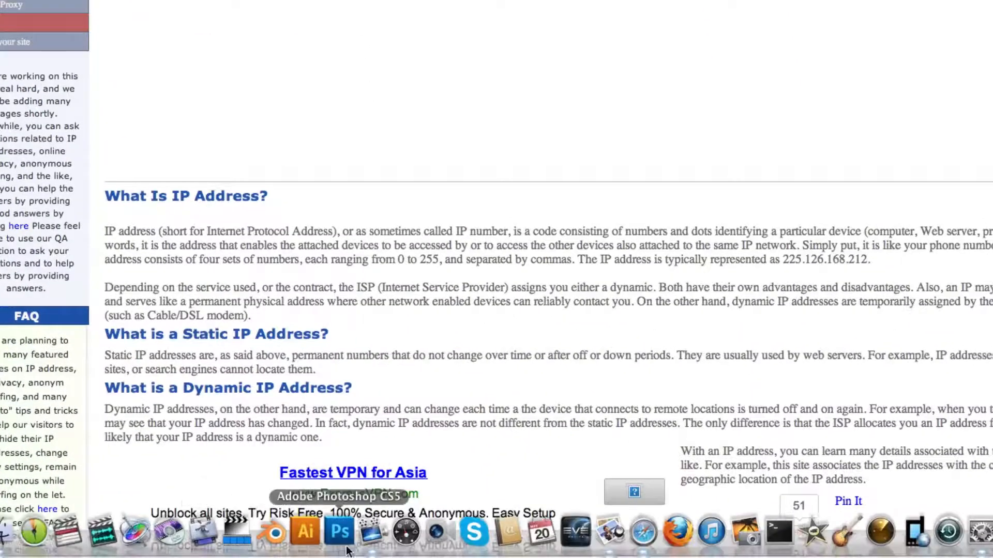
{"action": "mouse_move", "coordinate": [645, 535]}
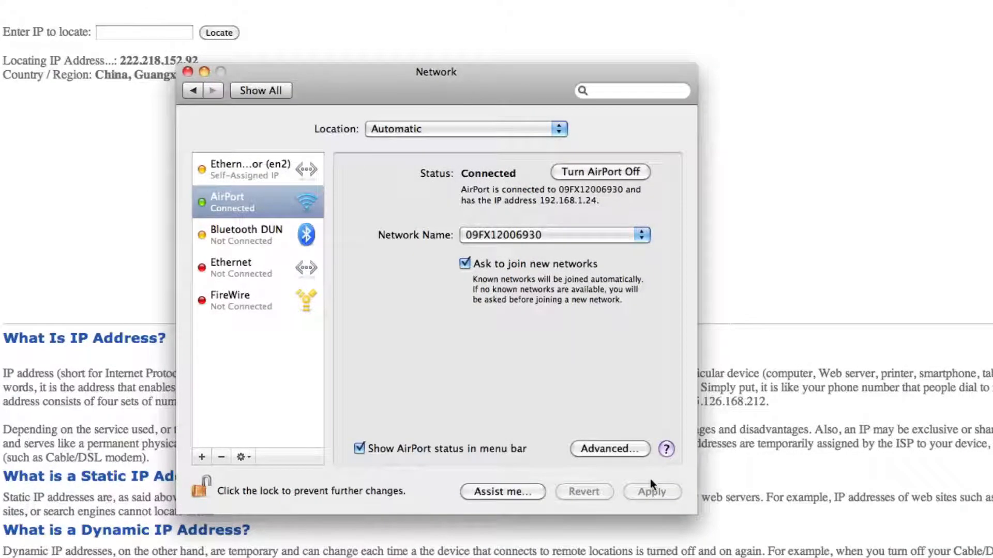
{"action": "left_click", "coordinate": [608, 449]}
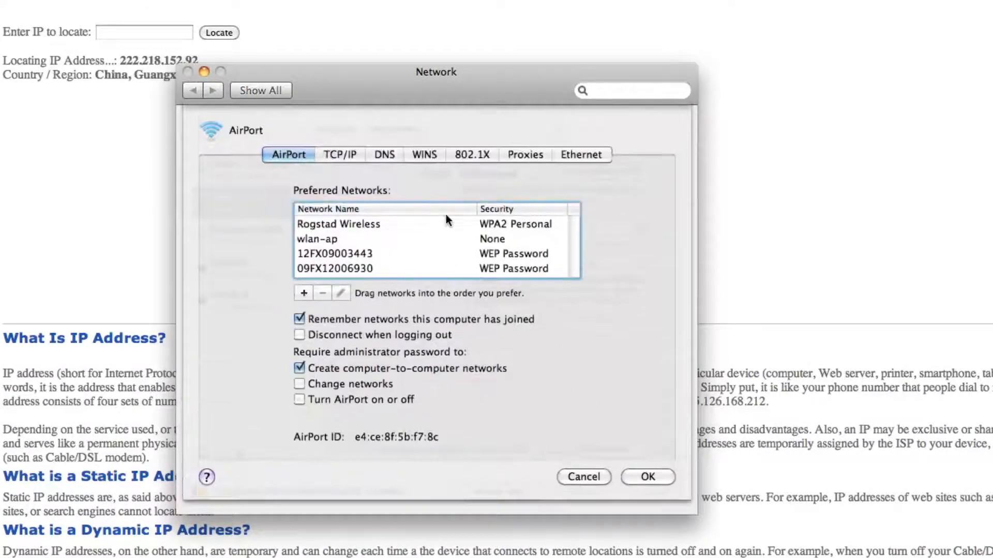
{"action": "left_click", "coordinate": [525, 154]}
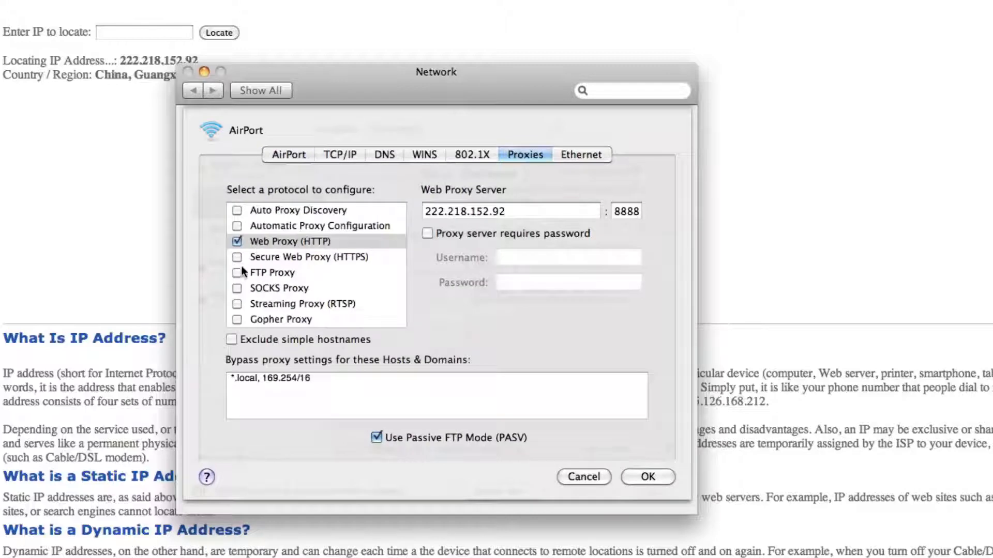
{"action": "mouse_move", "coordinate": [259, 257]}
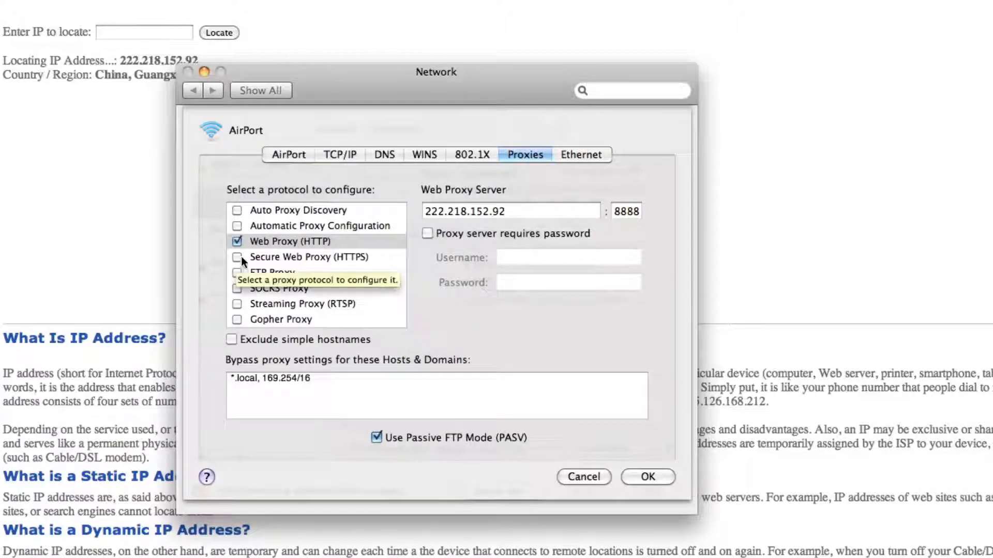
{"action": "mouse_move", "coordinate": [293, 106]}
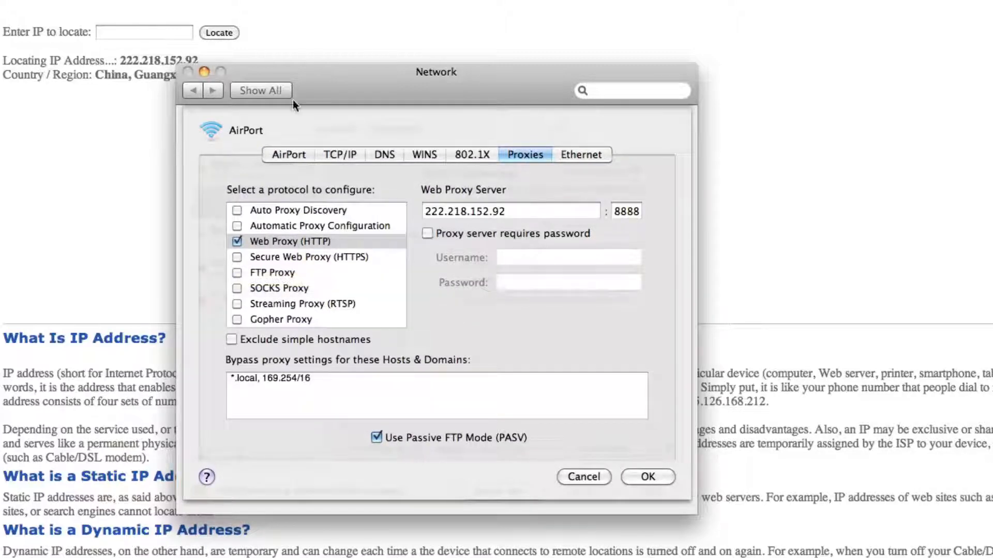
{"action": "mouse_move", "coordinate": [308, 265]}
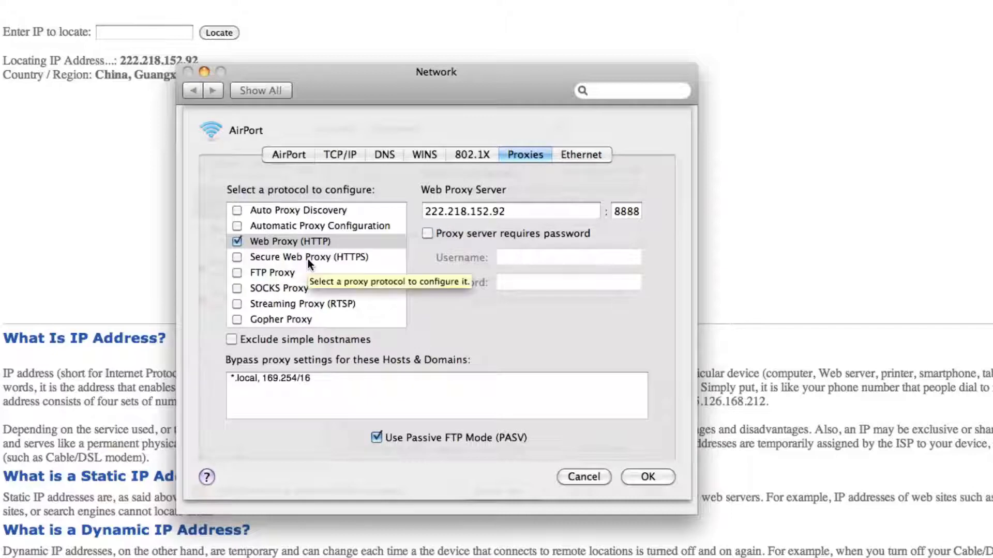
{"action": "mouse_move", "coordinate": [657, 211]}
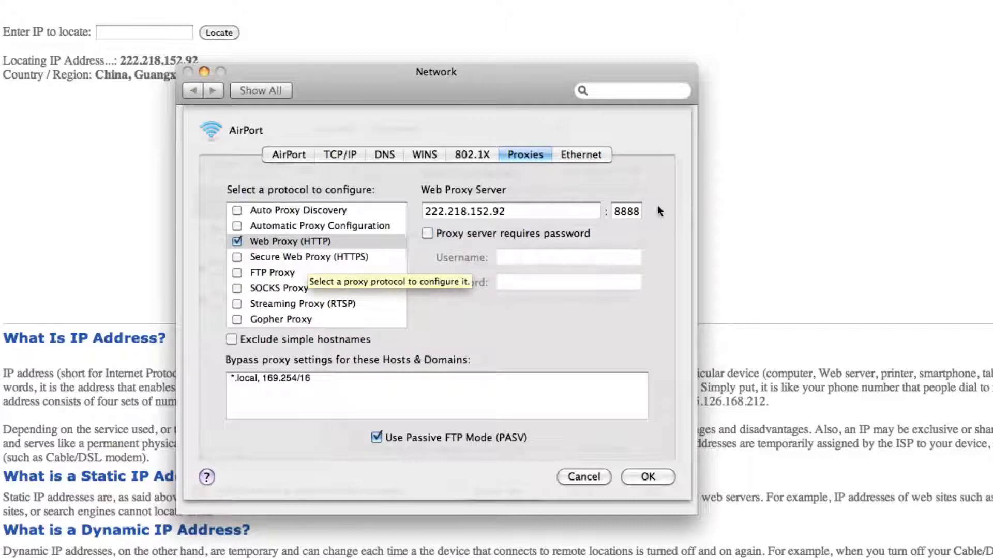
{"action": "left_click", "coordinate": [646, 476]}
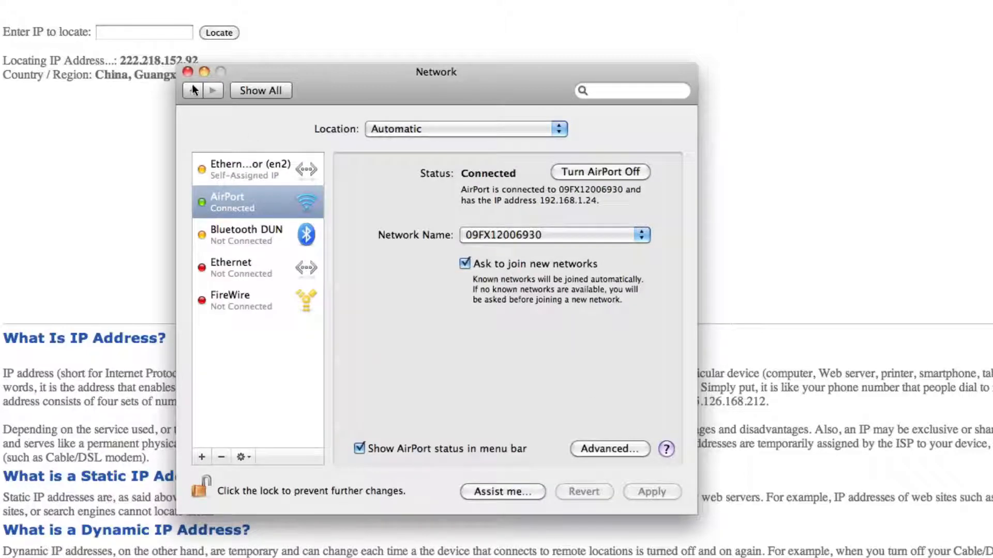
{"action": "left_click", "coordinate": [188, 71]}
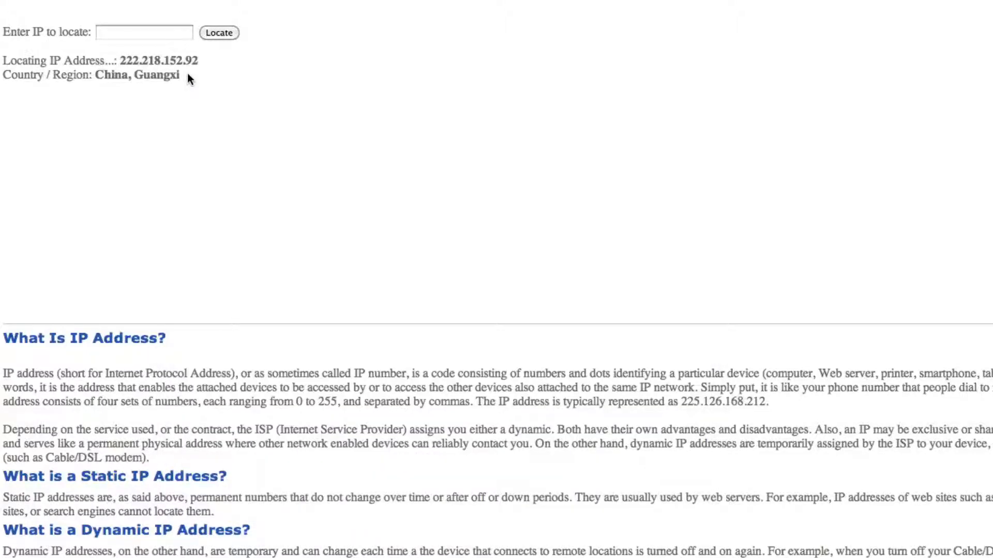
{"action": "mouse_move", "coordinate": [239, 150]}
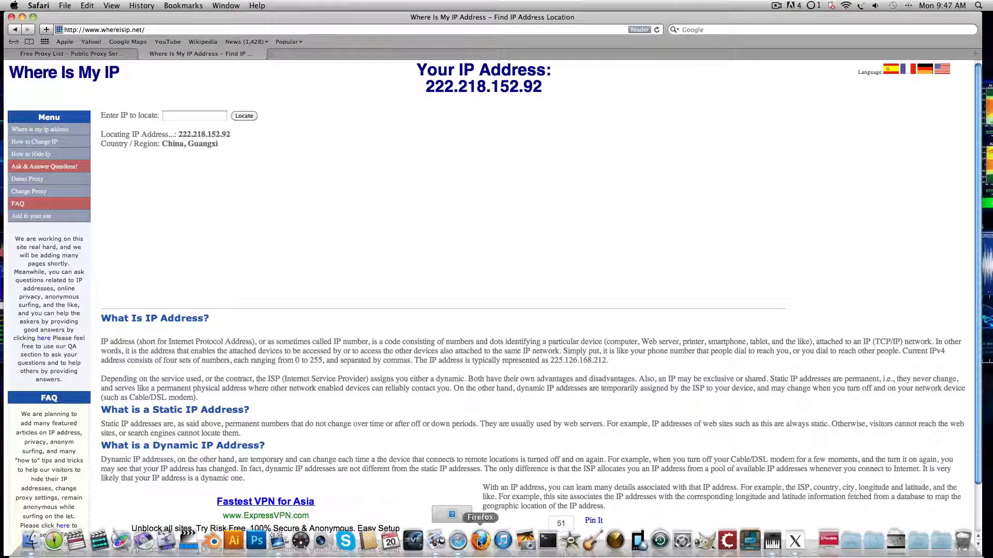
Step: Launch Firefox from the Dock
{"action": "left_click", "coordinate": [480, 540]}
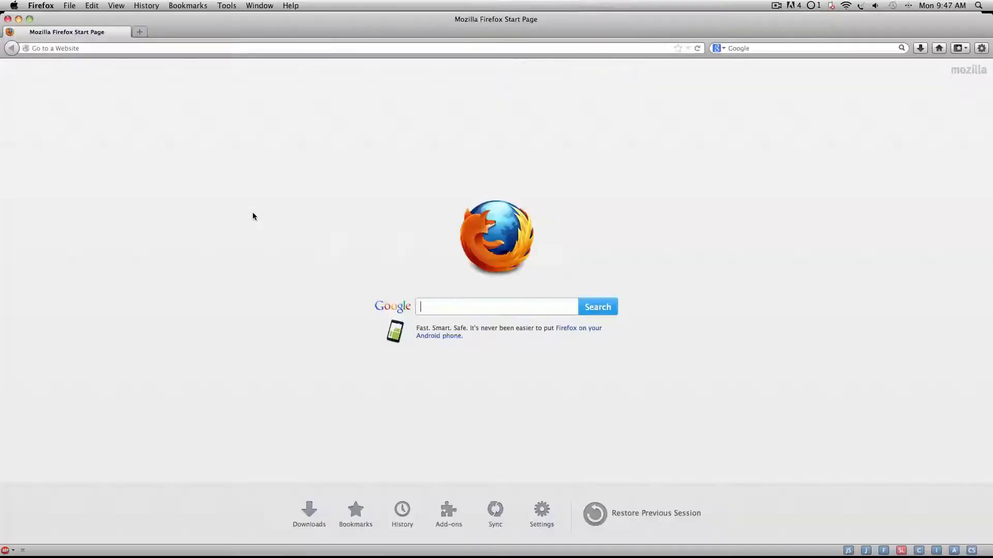
{"action": "type", "text": "whereisip.net"}
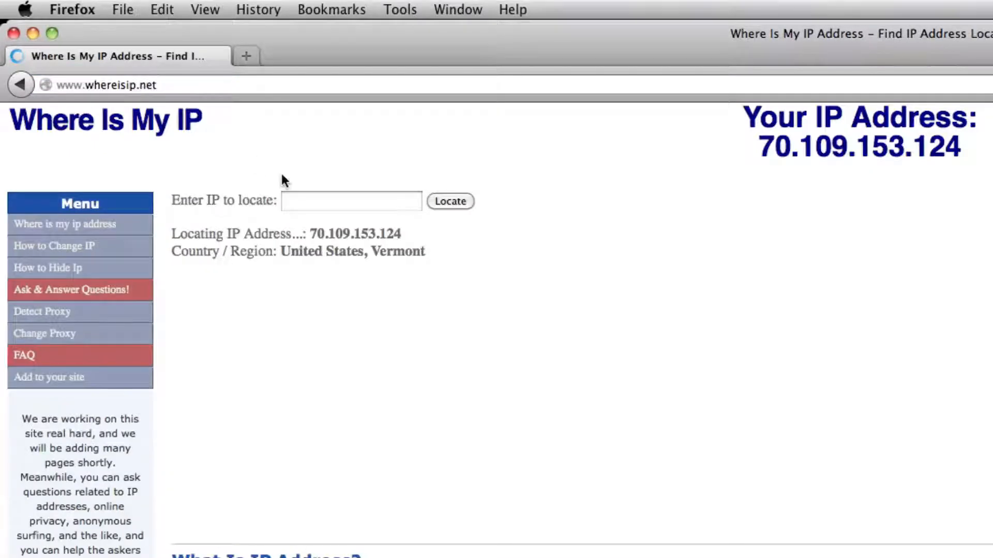
{"action": "left_click", "coordinate": [449, 200]}
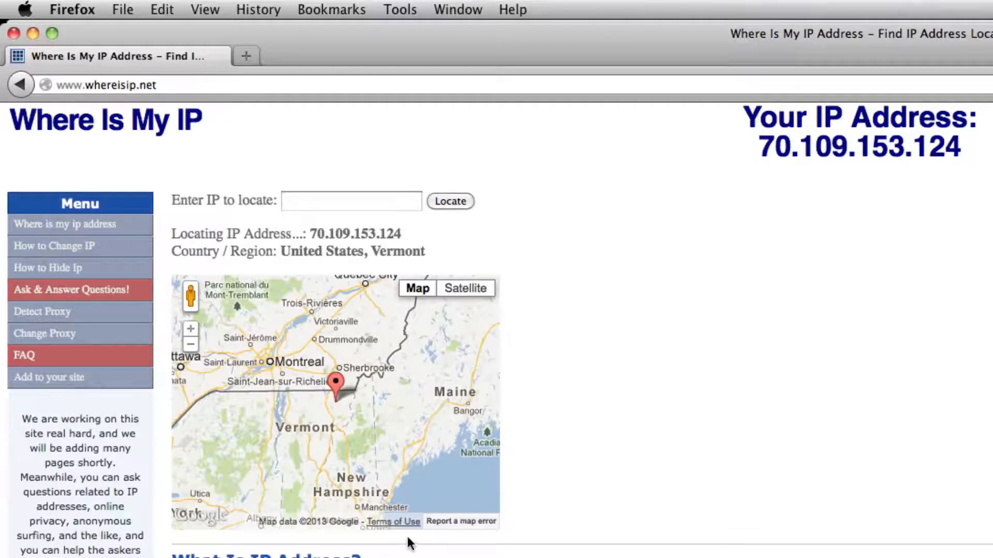
{"action": "mouse_move", "coordinate": [157, 429]}
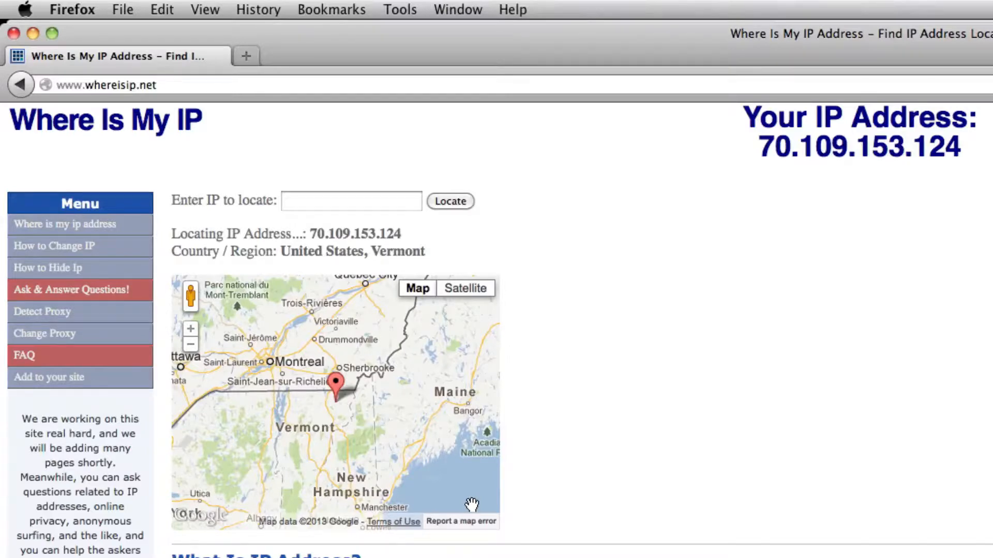
{"action": "mouse_move", "coordinate": [468, 487]}
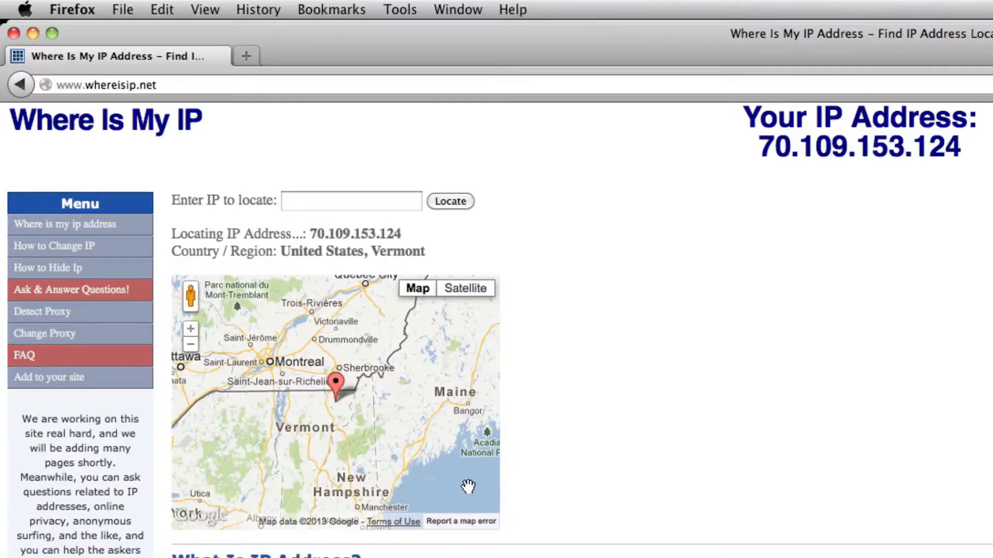